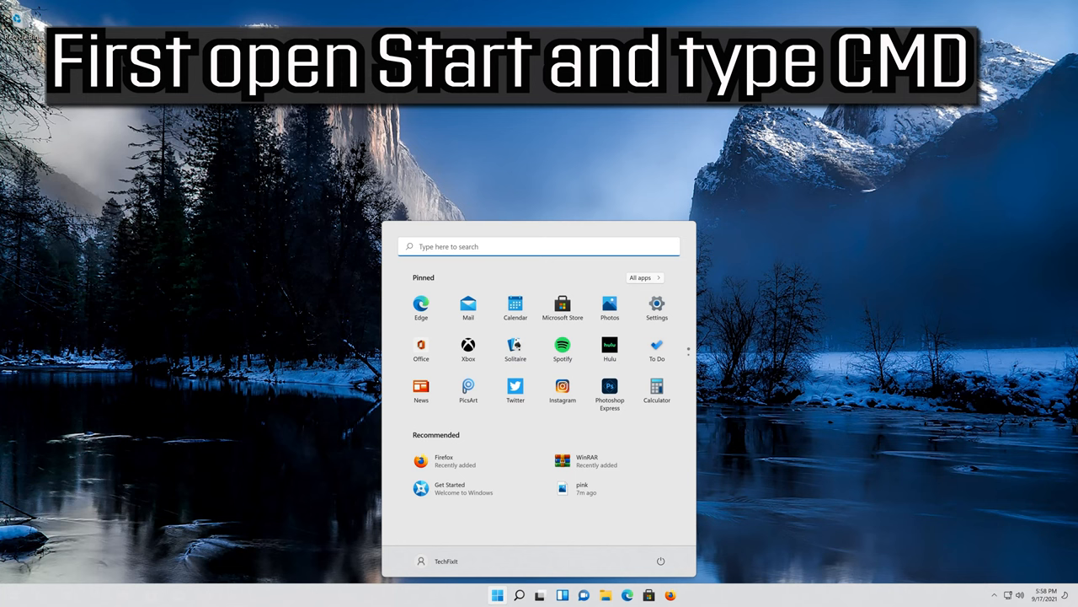
- Search Start for 'cmd' and launch Command Prompt
{"action": "type", "text": "cmd"}
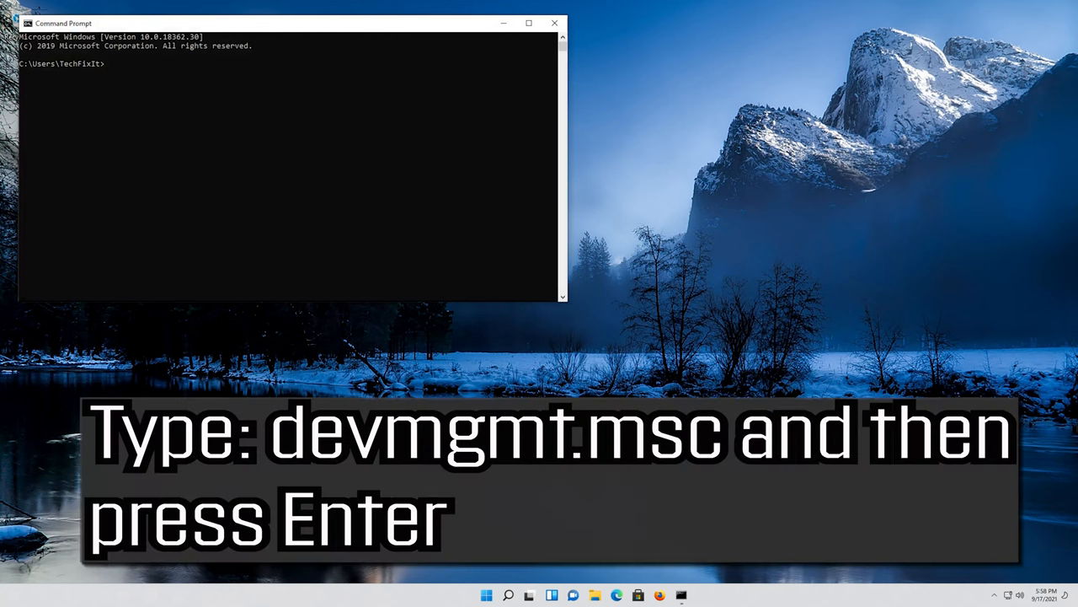
- Run devmgmt.msc at the command prompt to bring up Device Manager
{"action": "type", "text": "devm"}
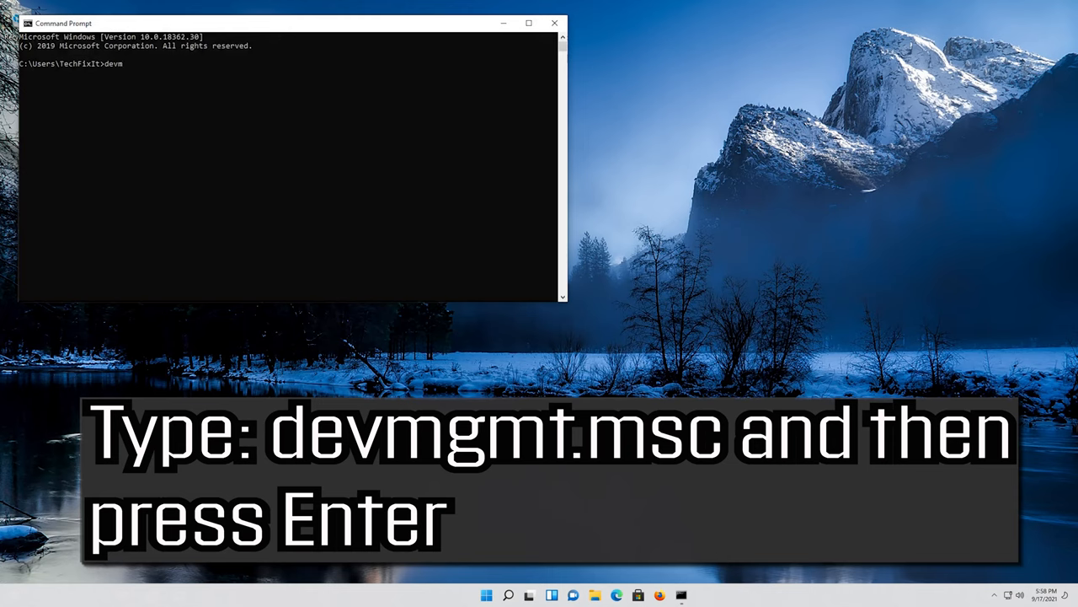
{"action": "type", "text": "gmt"}
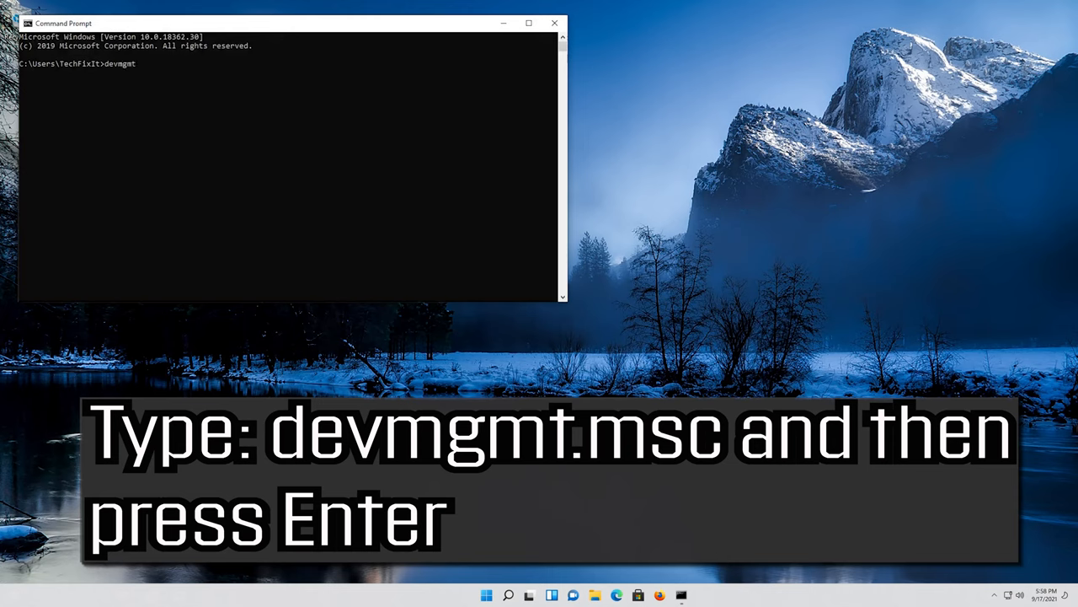
{"action": "type", "text": ".m"}
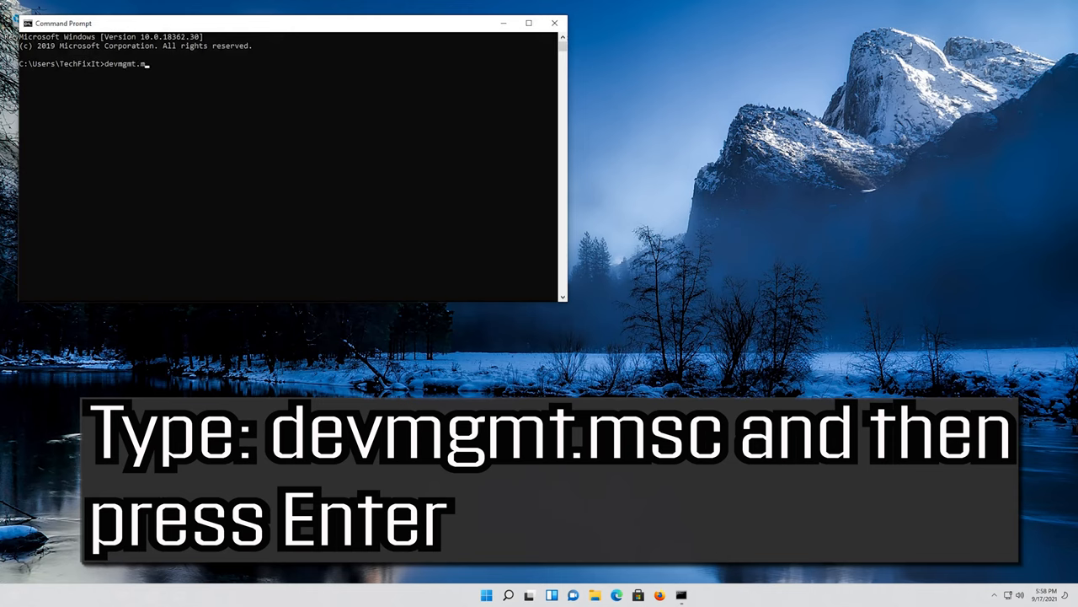
{"action": "type", "text": "sc"}
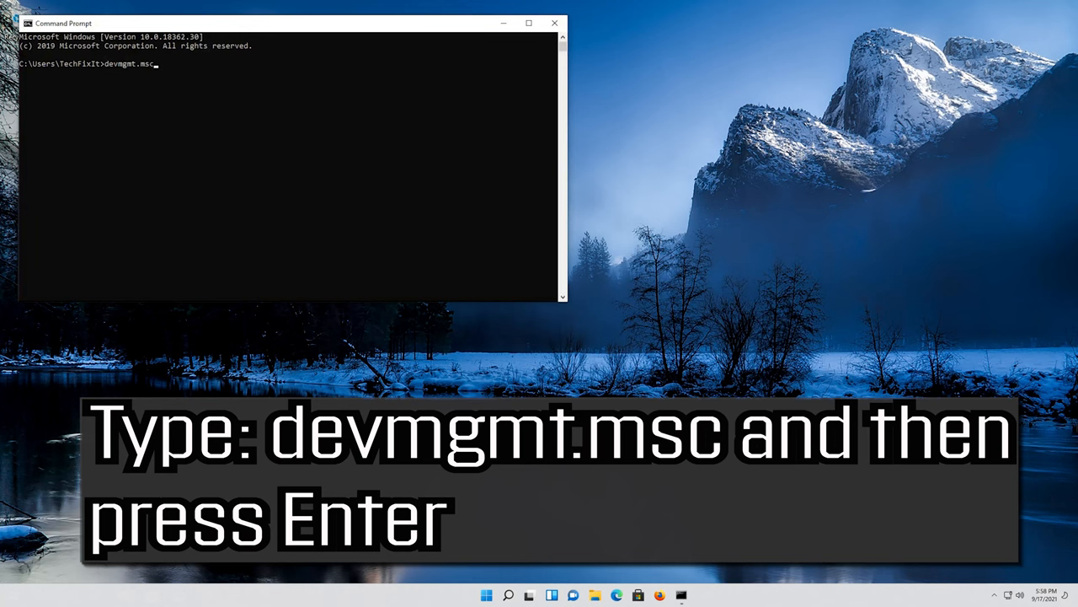
{"action": "key", "text": "enter"}
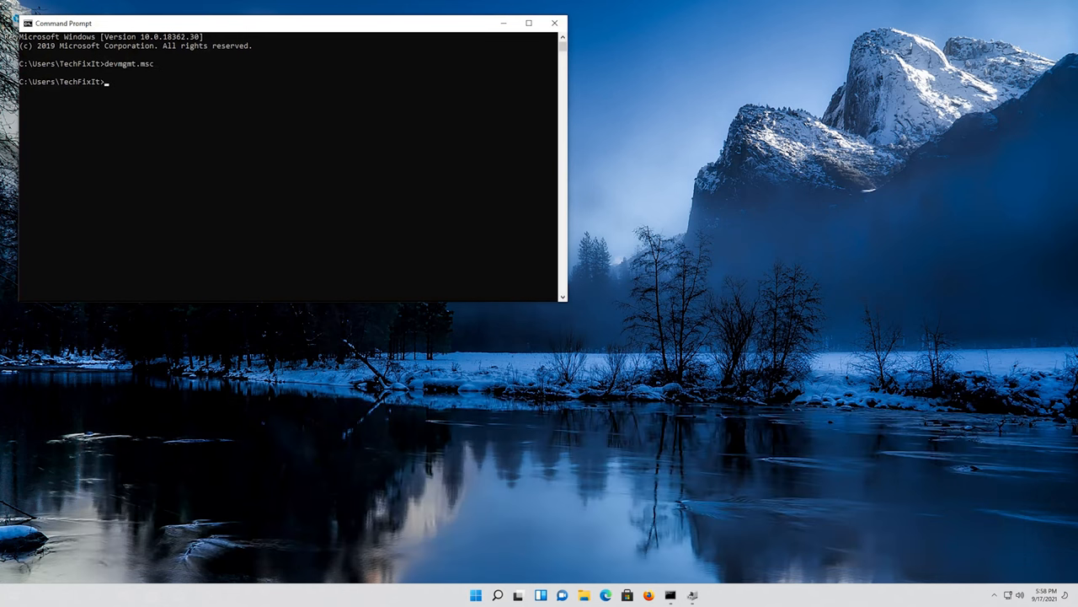
{"action": "key", "text": "enter"}
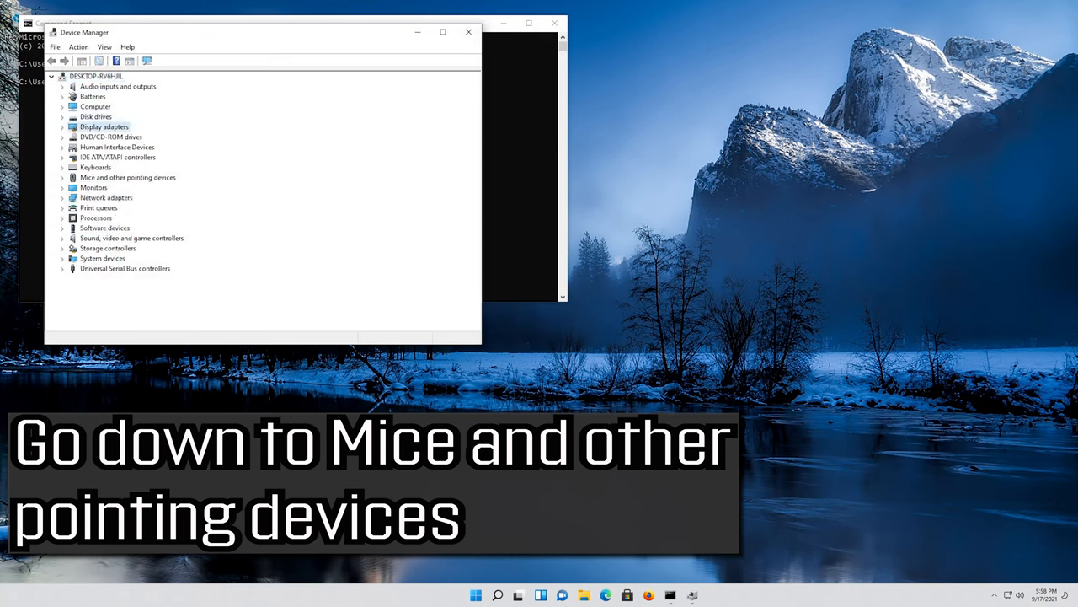
- Expand Mice and other pointing devices and open the Microsoft PS/2 Mouse properties
{"action": "left_click", "coordinate": [126, 177]}
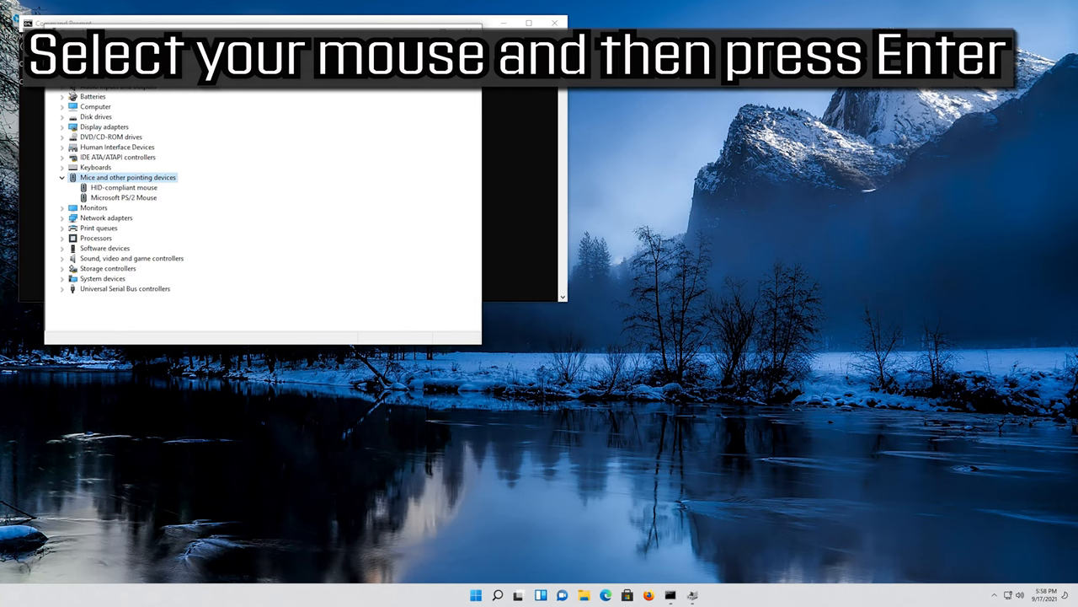
{"action": "left_click", "coordinate": [123, 197]}
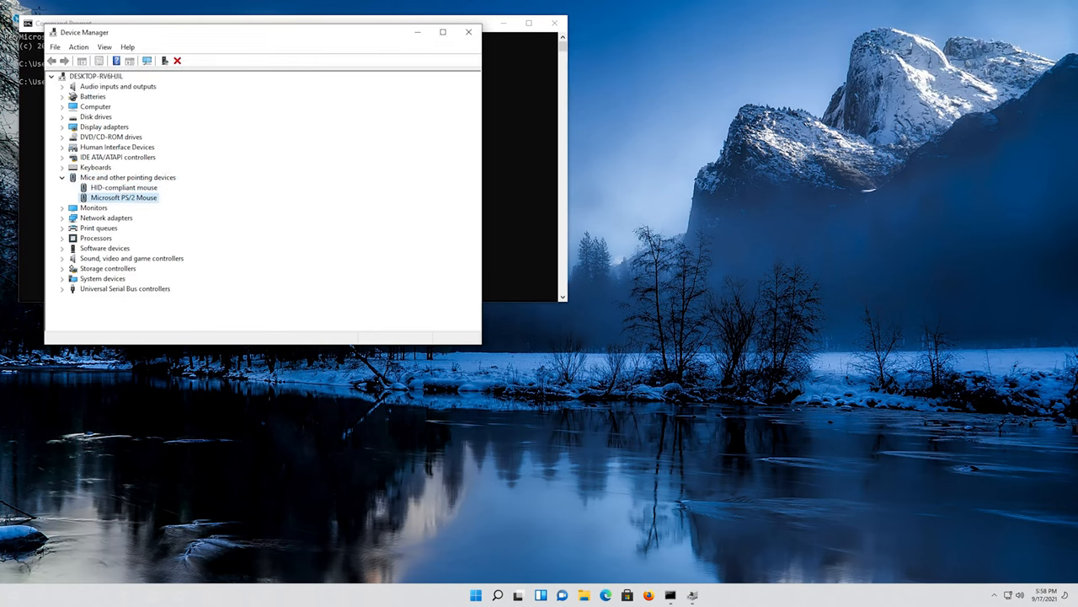
{"action": "double_click", "coordinate": [123, 197]}
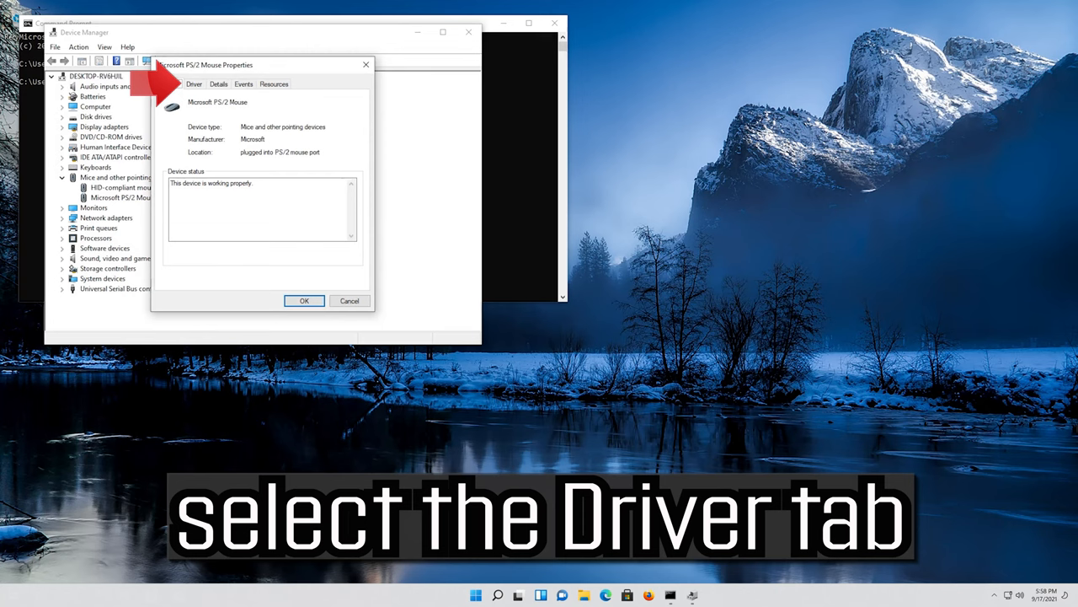
- View the PS/2 mouse's driver details and launch the Update Drivers wizard
{"action": "left_click", "coordinate": [194, 84]}
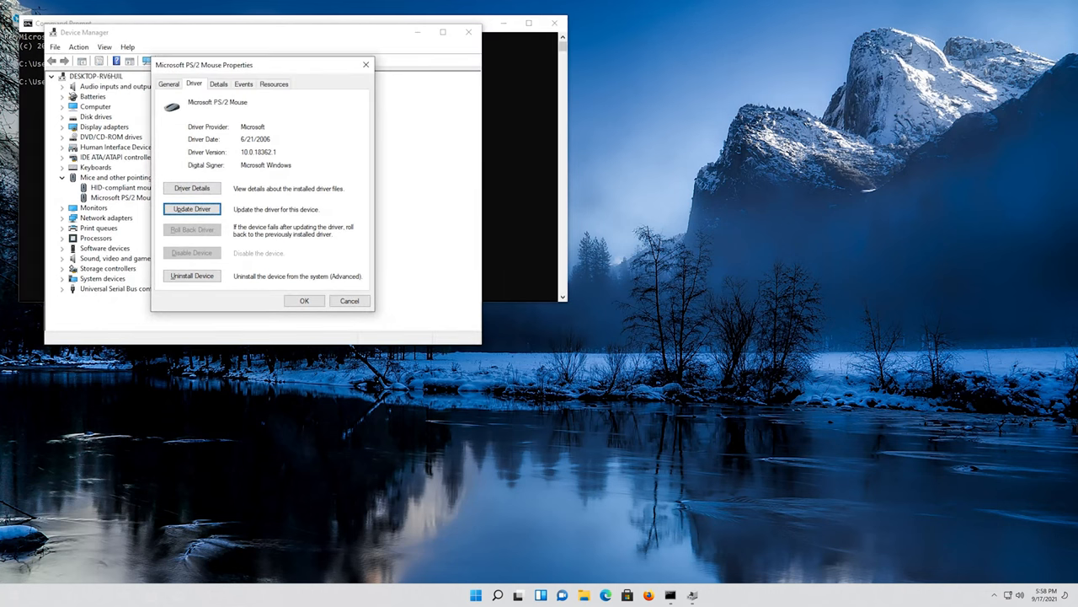
{"action": "left_click", "coordinate": [192, 208]}
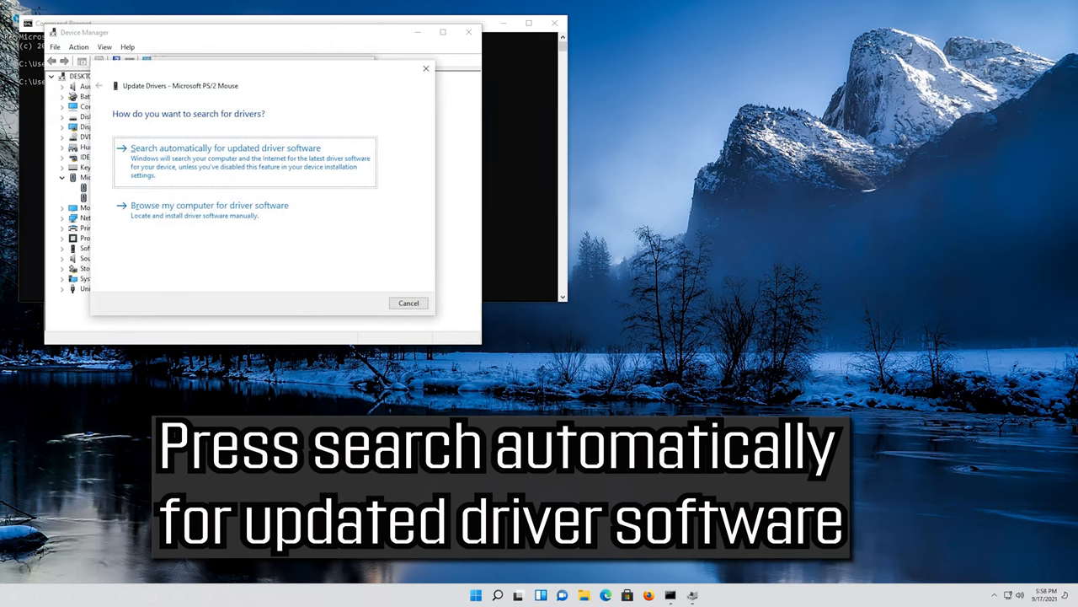
- Run the automatic driver search for the PS/2 mouse, then reopen Update Driver
{"action": "left_click", "coordinate": [225, 147]}
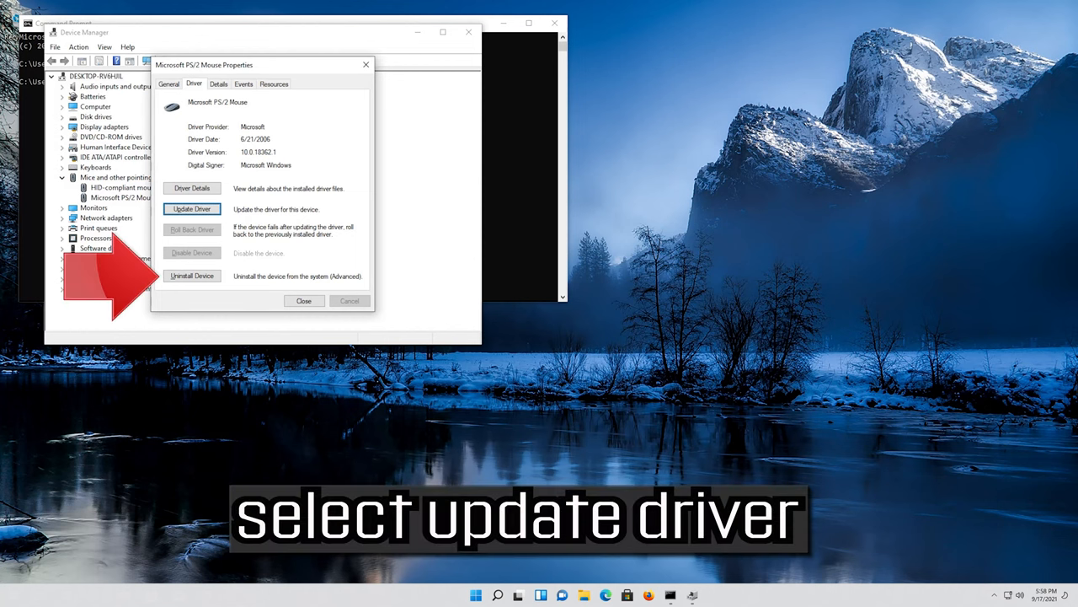
{"action": "left_click", "coordinate": [192, 209]}
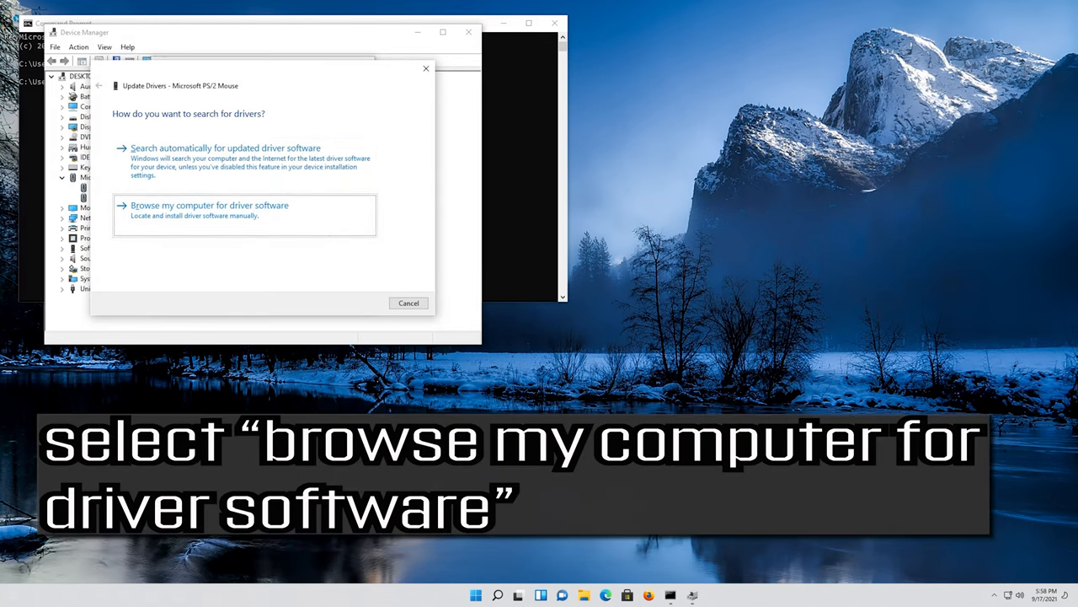
- Reinstall the Microsoft PS/2 Mouse driver from the on-computer driver list and close the wizard
{"action": "left_click", "coordinate": [209, 204]}
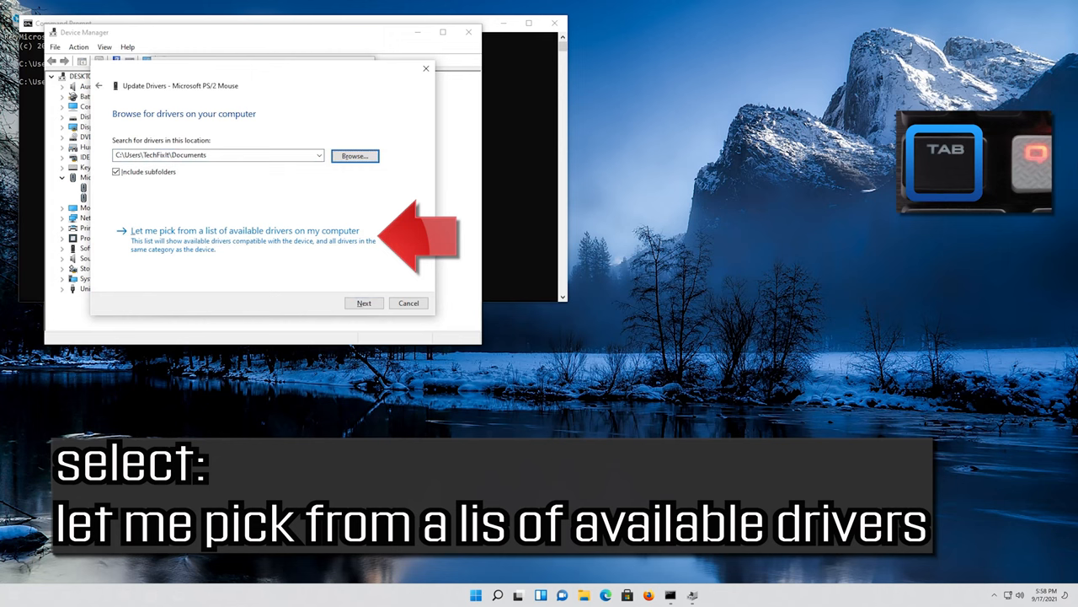
{"action": "left_click", "coordinate": [244, 230]}
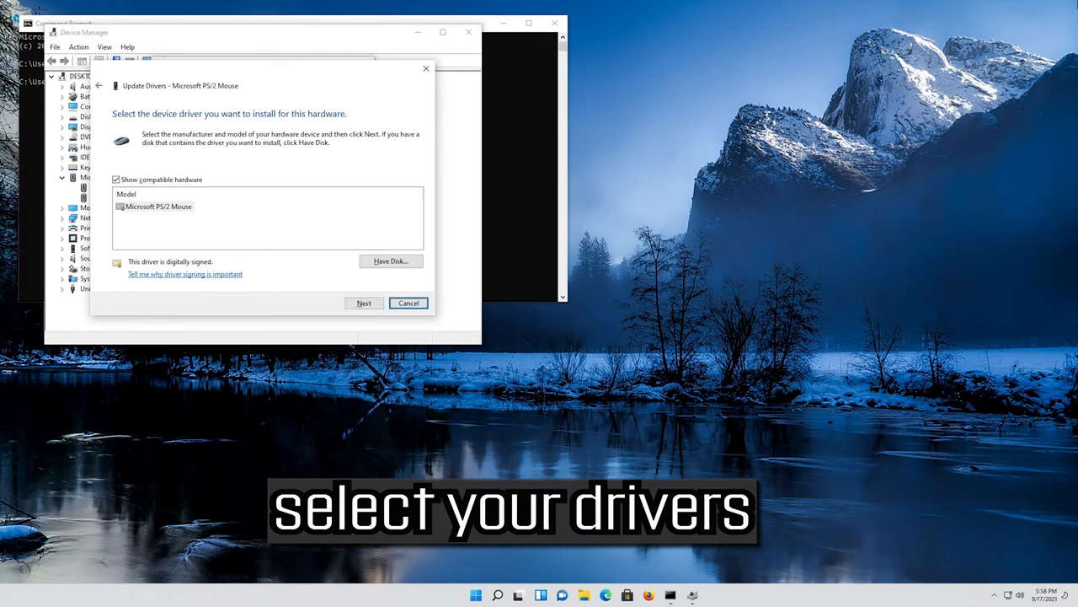
{"action": "left_click", "coordinate": [159, 206]}
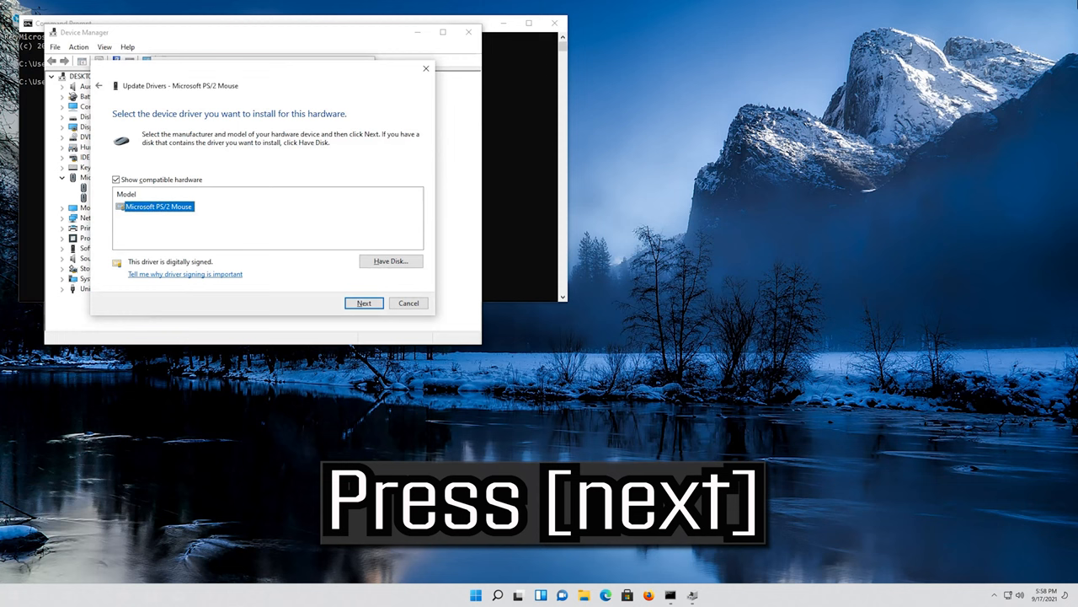
{"action": "left_click", "coordinate": [364, 303]}
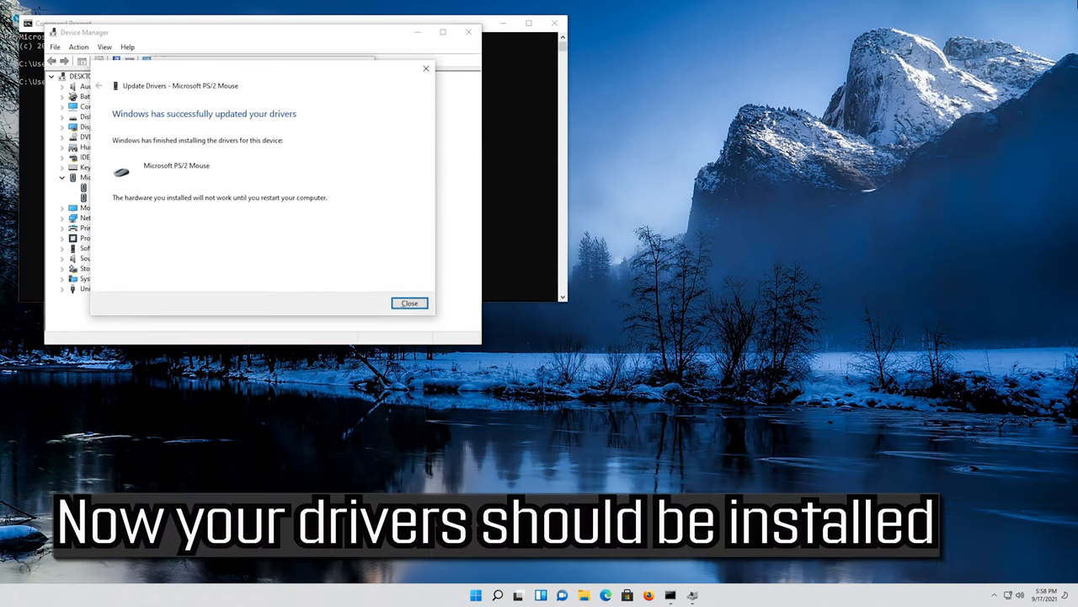
{"action": "left_click", "coordinate": [410, 302]}
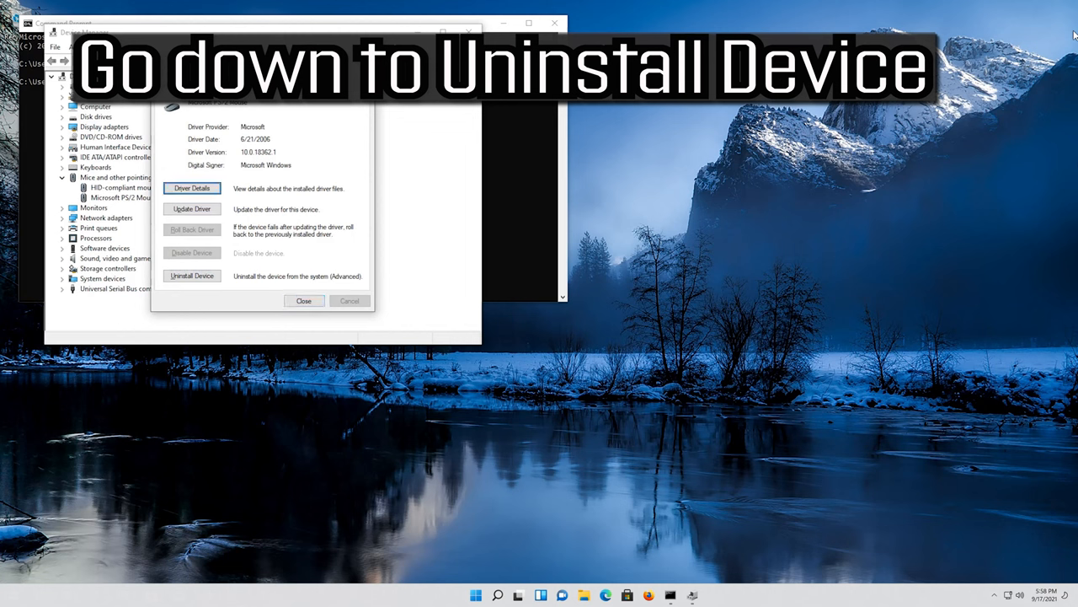
- Uninstall the Microsoft PS/2 Mouse device, confirm removal, and restart the computer
{"action": "left_click", "coordinate": [192, 276]}
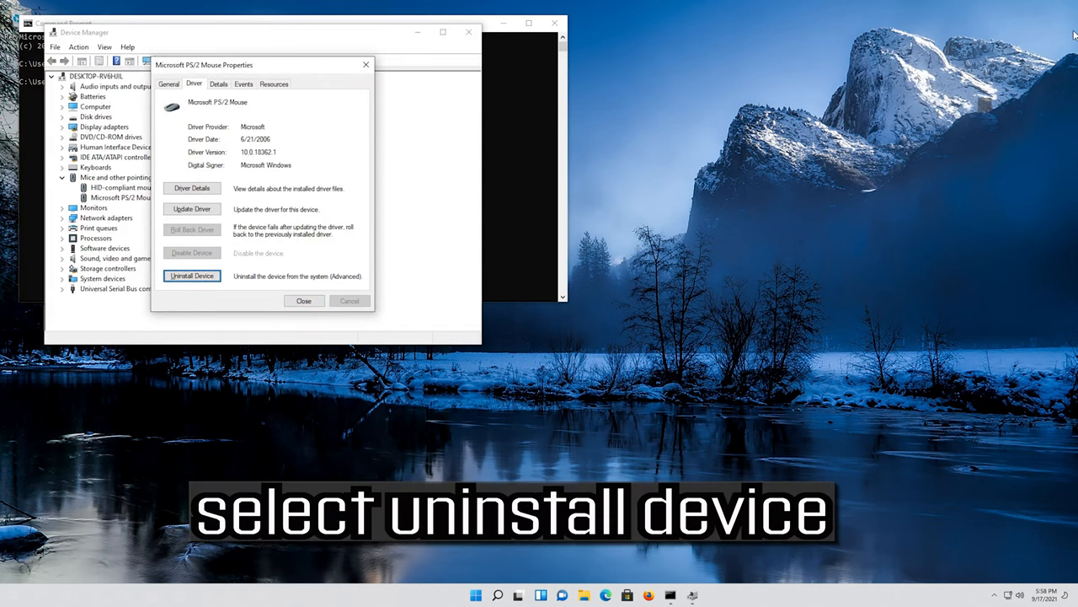
{"action": "left_click", "coordinate": [191, 275]}
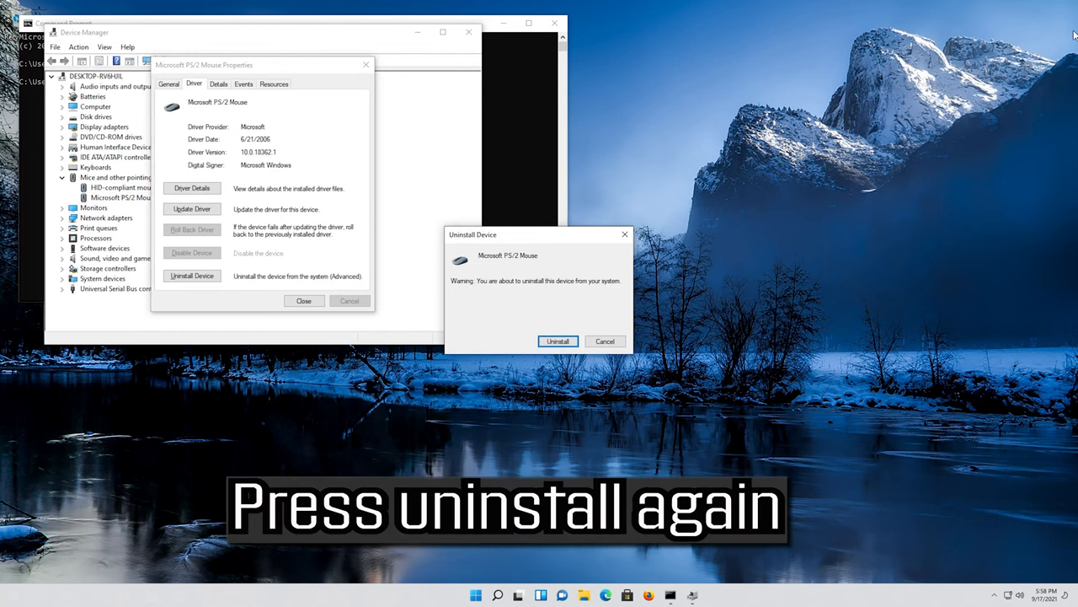
{"action": "left_click", "coordinate": [557, 340]}
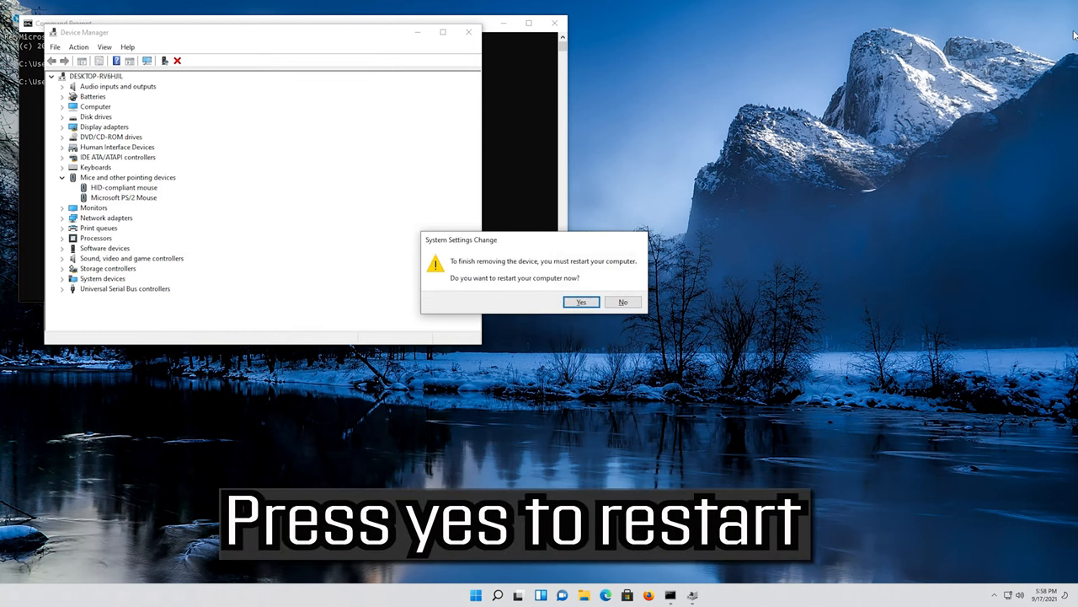
{"action": "left_click", "coordinate": [580, 301]}
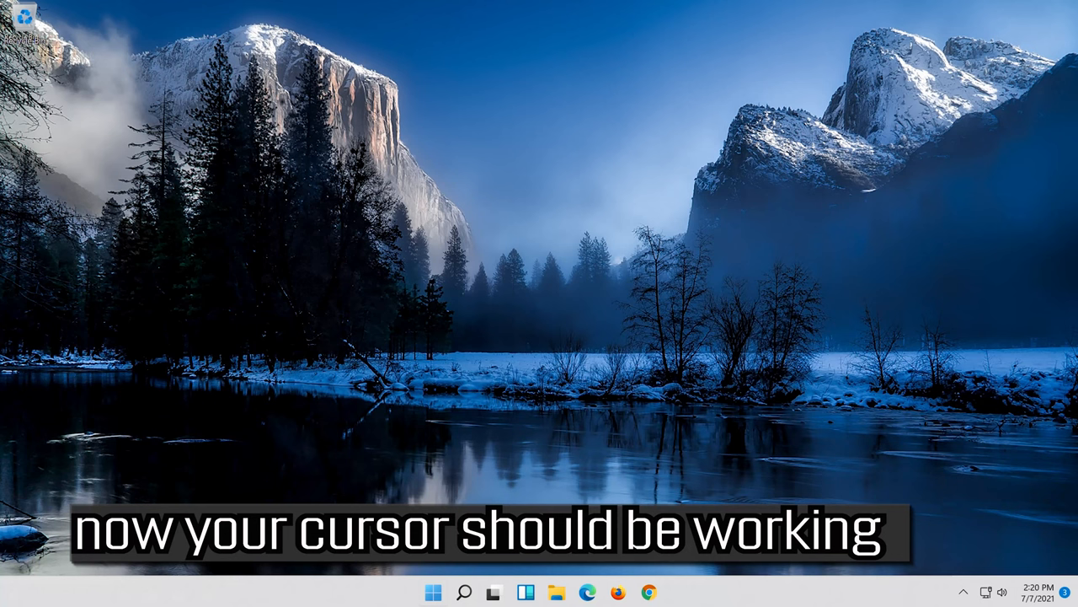
{"action": "mouse_move", "coordinate": [505, 366]}
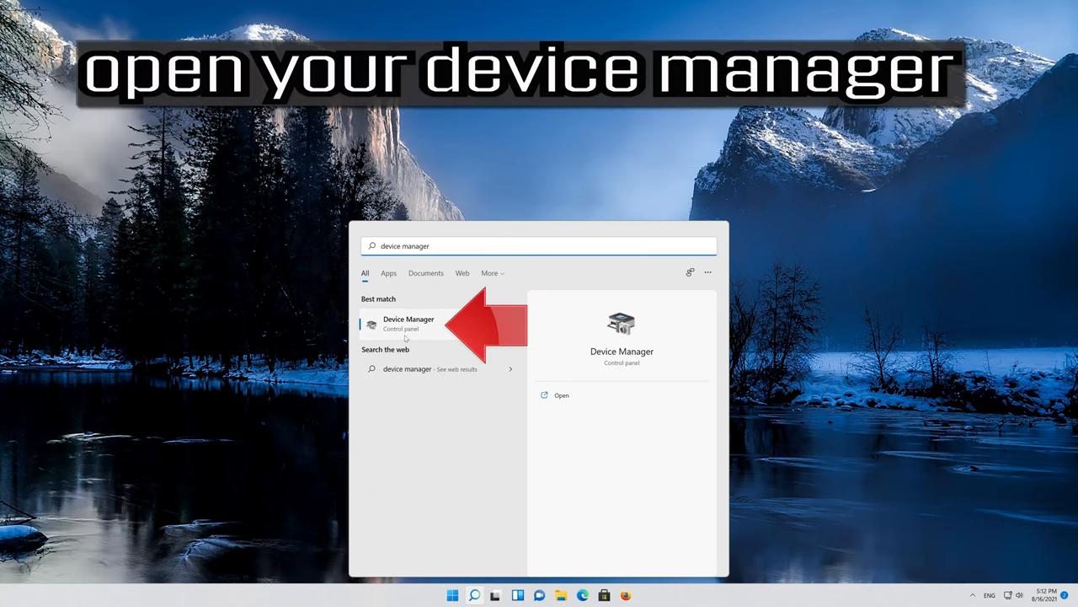
{"action": "mouse_move", "coordinate": [429, 328]}
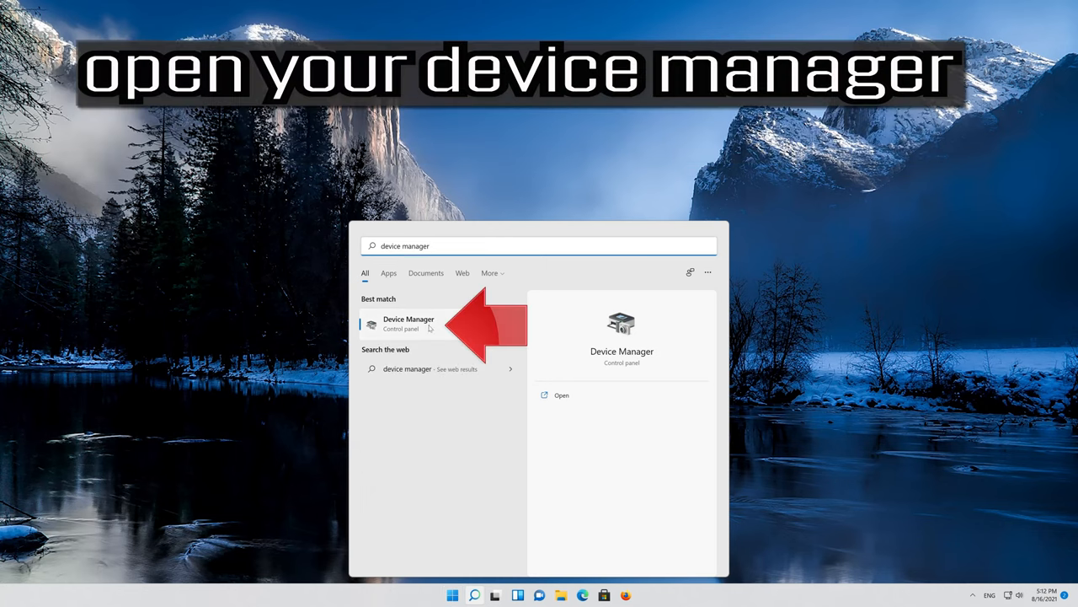
- Open Device Manager from the Start menu search results
{"action": "left_click", "coordinate": [409, 324]}
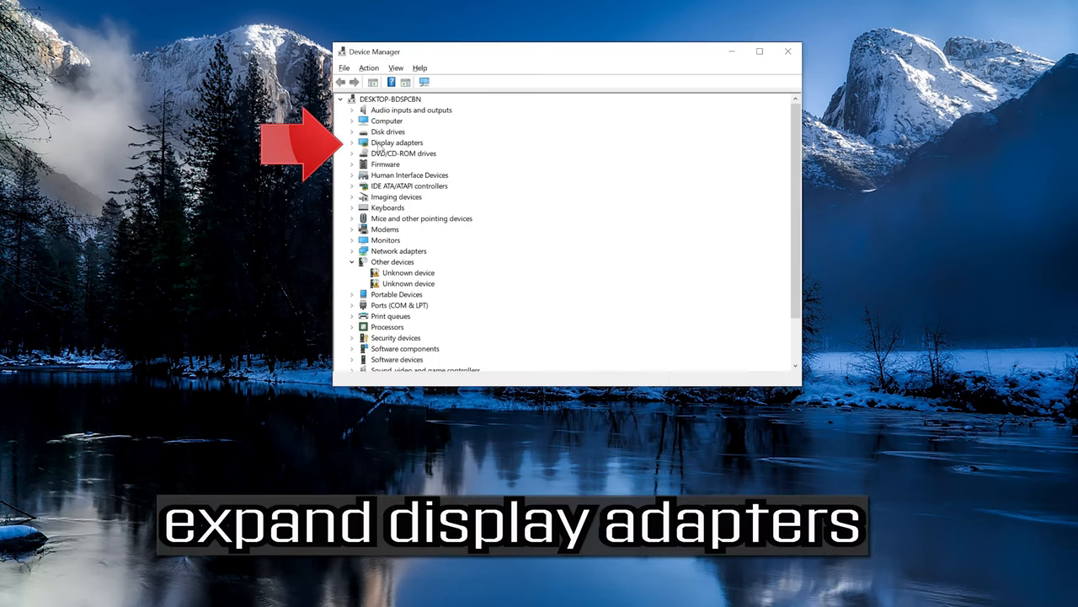
- Expand Display adapters and open NVIDIA GeForce RTX 3080 Ti properties from its right-click menu
{"action": "left_click", "coordinate": [353, 142]}
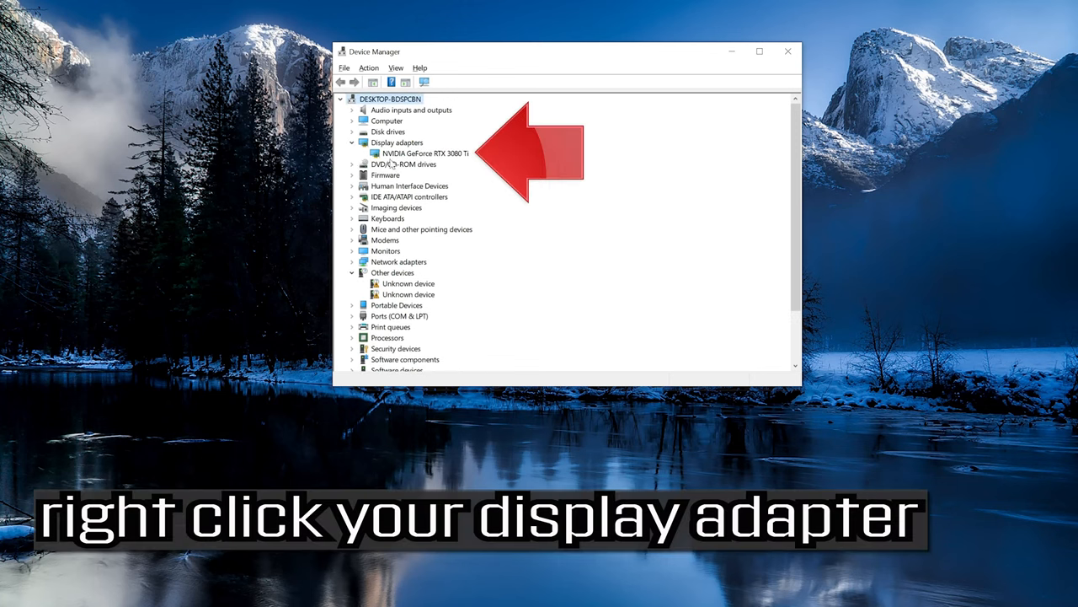
{"action": "right_click", "coordinate": [422, 153]}
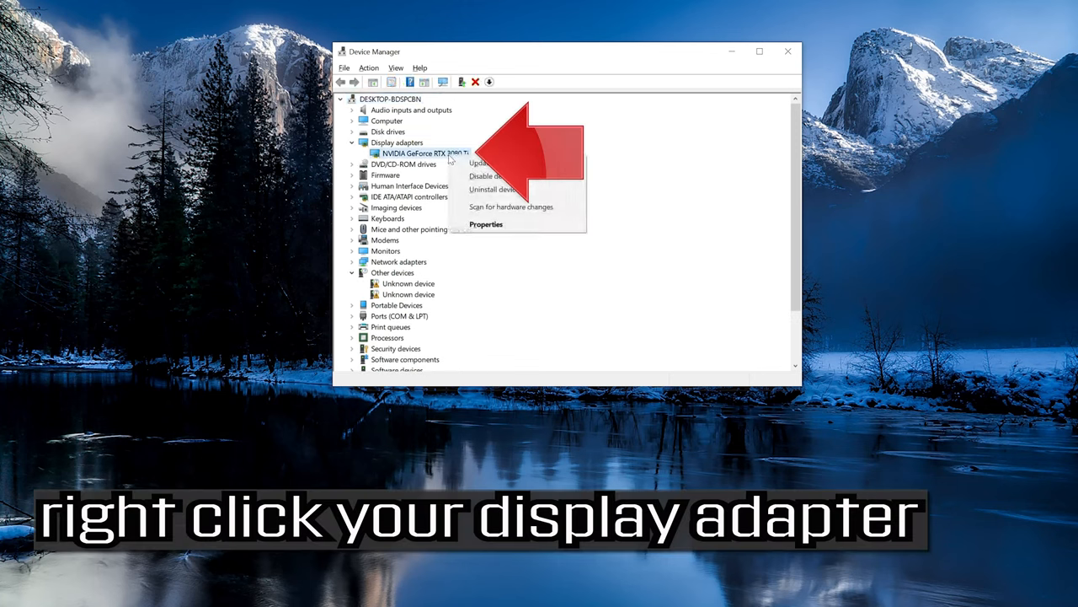
{"action": "mouse_move", "coordinate": [486, 224]}
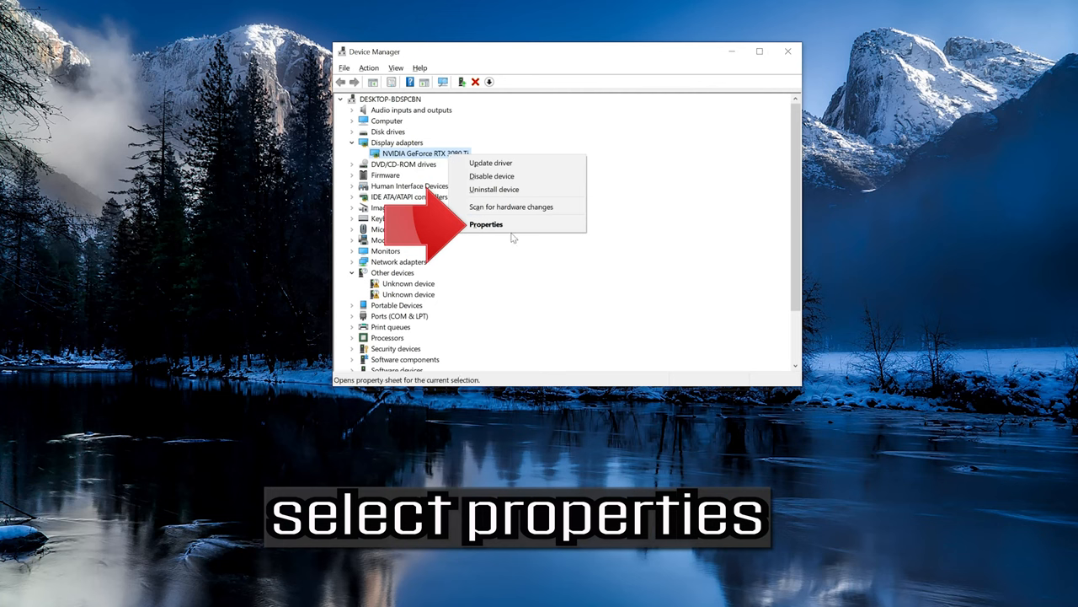
{"action": "left_click", "coordinate": [486, 224]}
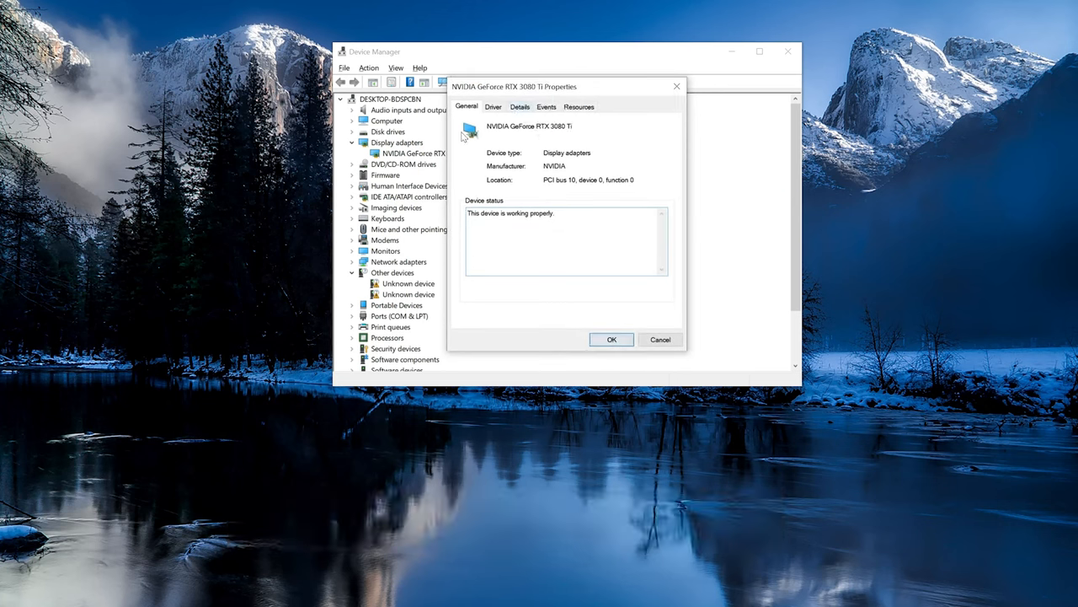
- View the RTX 3080 Ti's driver details and launch the Update Drivers wizard
{"action": "left_click", "coordinate": [493, 107]}
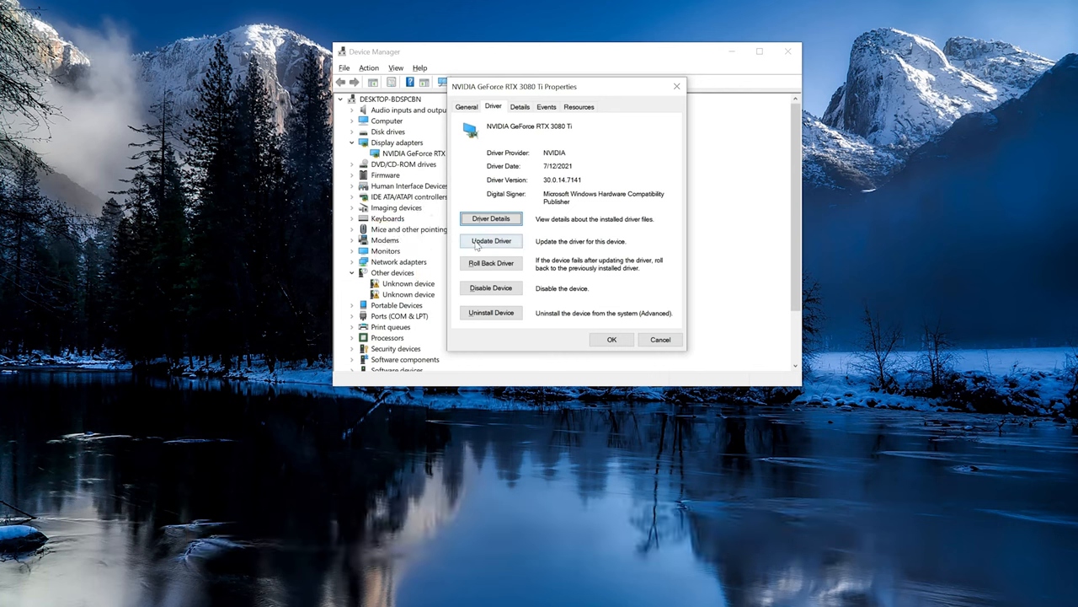
{"action": "left_click", "coordinate": [491, 240]}
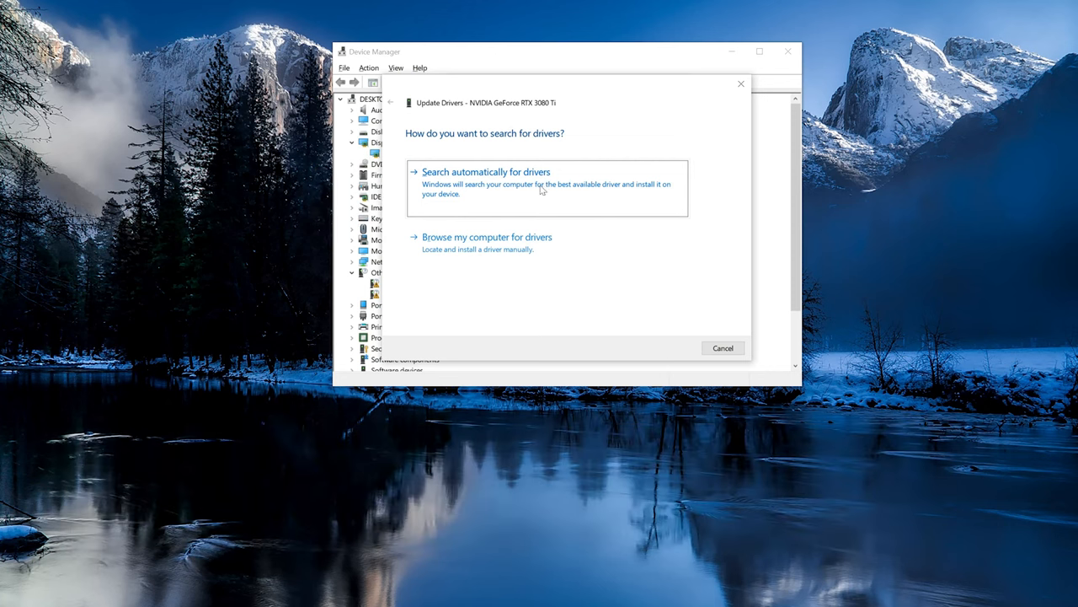
- Search automatically for an RTX 3080 Ti driver, confirming the best one is already installed
{"action": "left_click", "coordinate": [486, 171]}
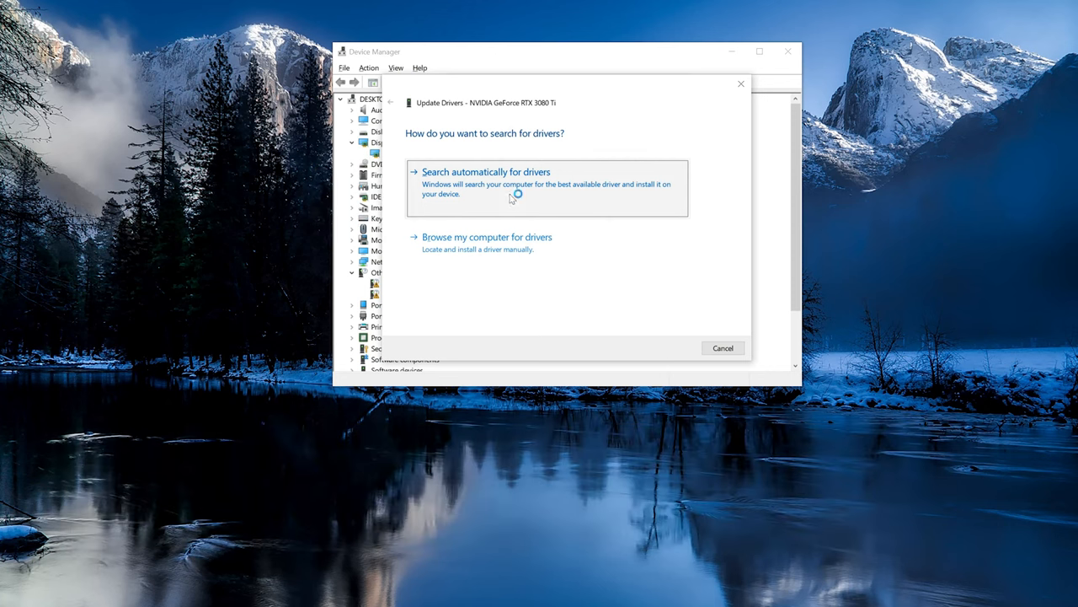
{"action": "left_click", "coordinate": [485, 171]}
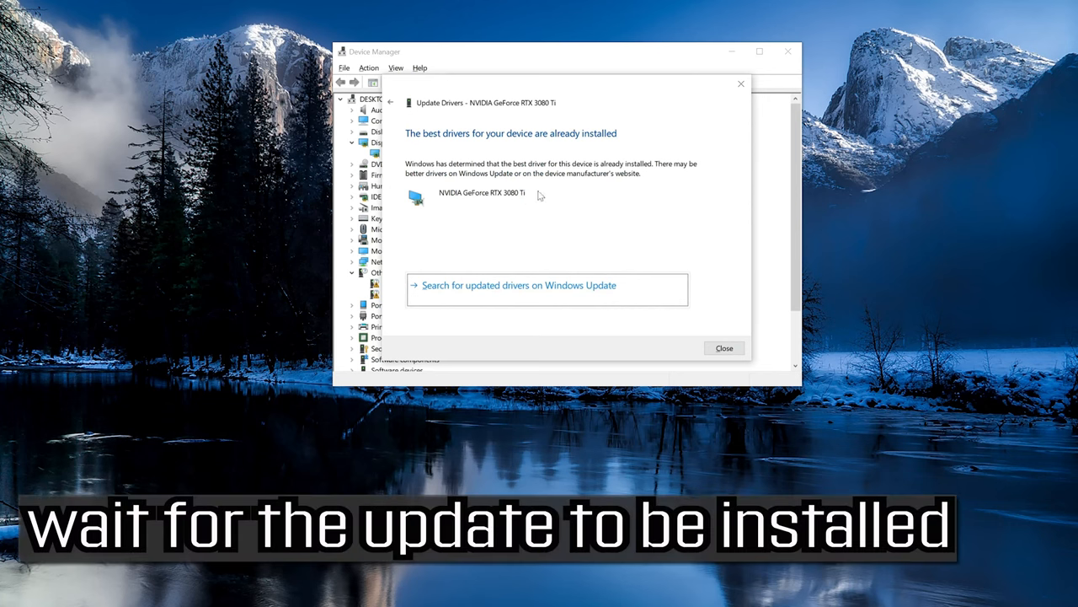
{"action": "mouse_move", "coordinate": [493, 196]}
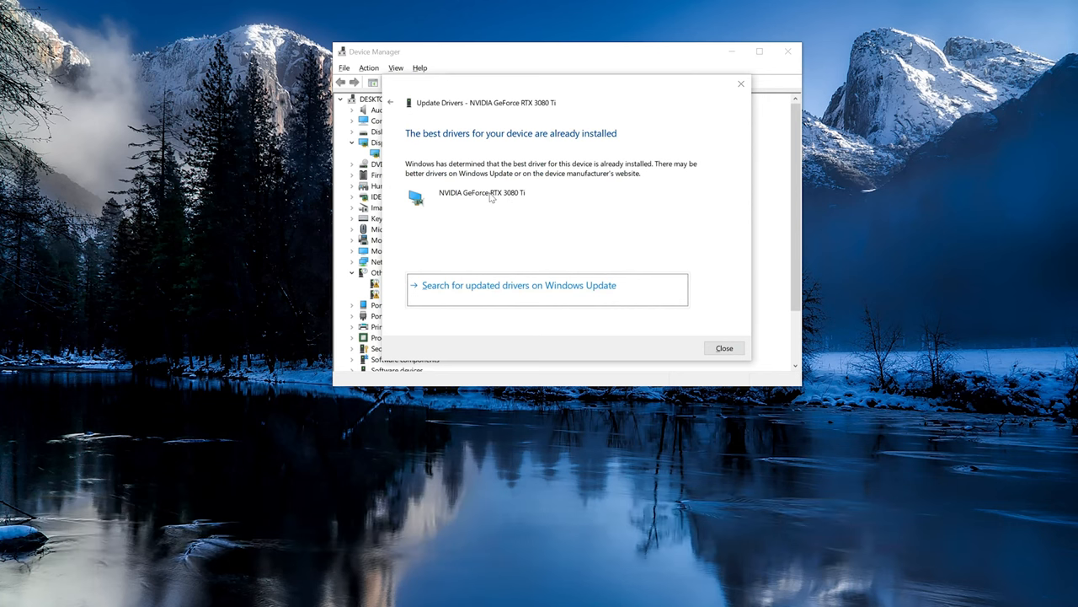